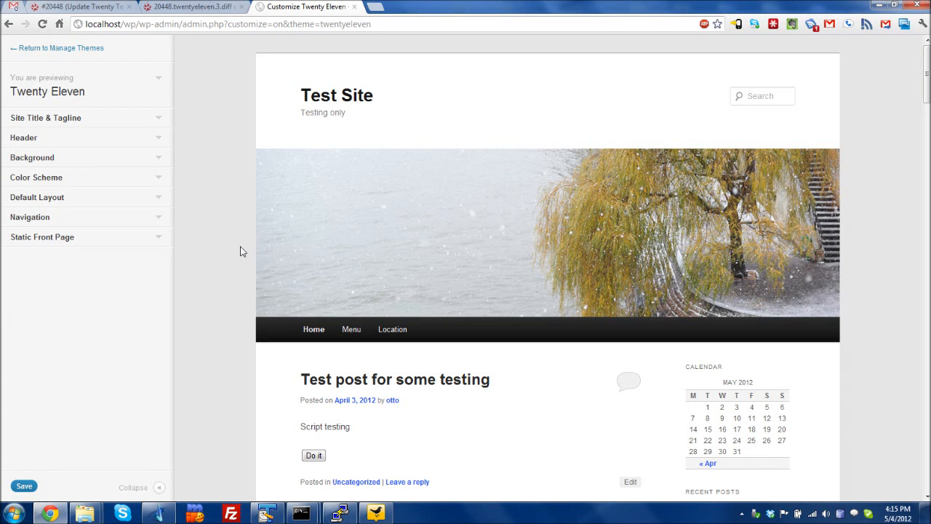
pyautogui.moveTo(524, 405)
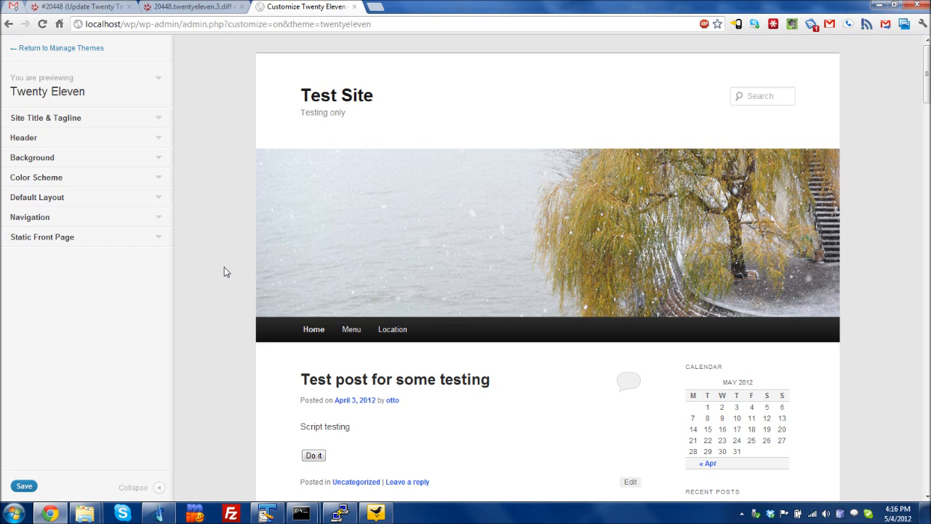
pyautogui.moveTo(22, 99)
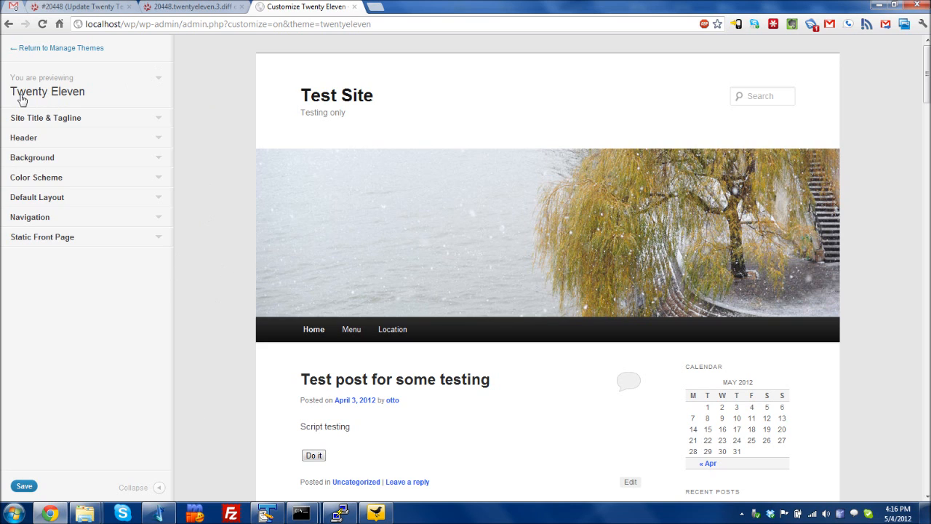
pyautogui.moveTo(213, 12)
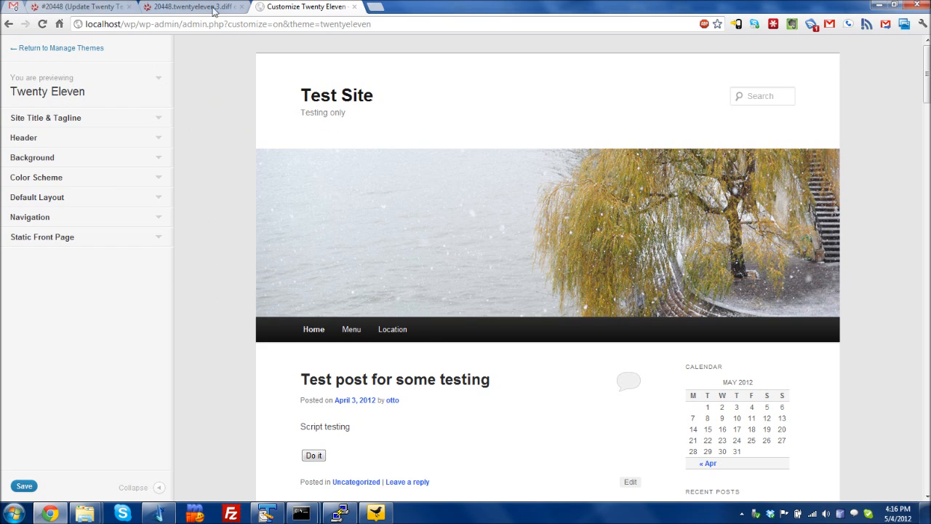
pyautogui.moveTo(180, 173)
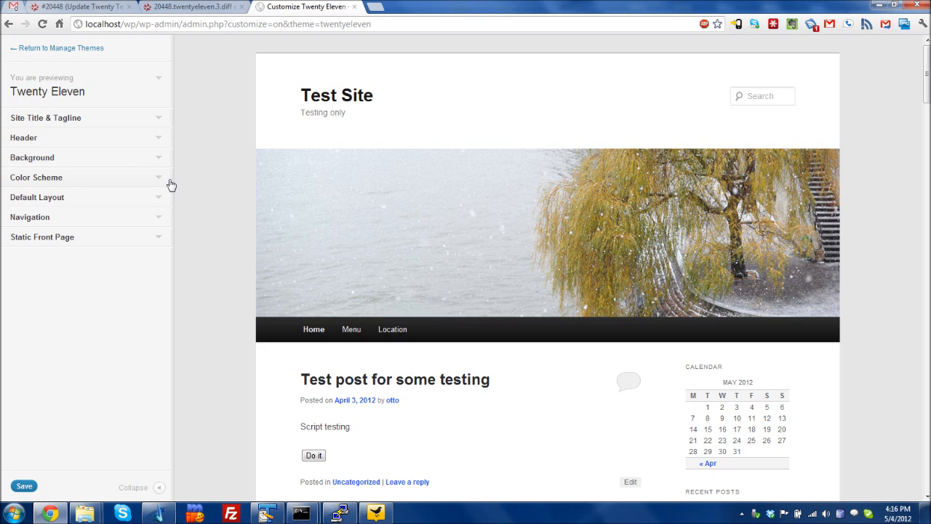
pyautogui.moveTo(212, 160)
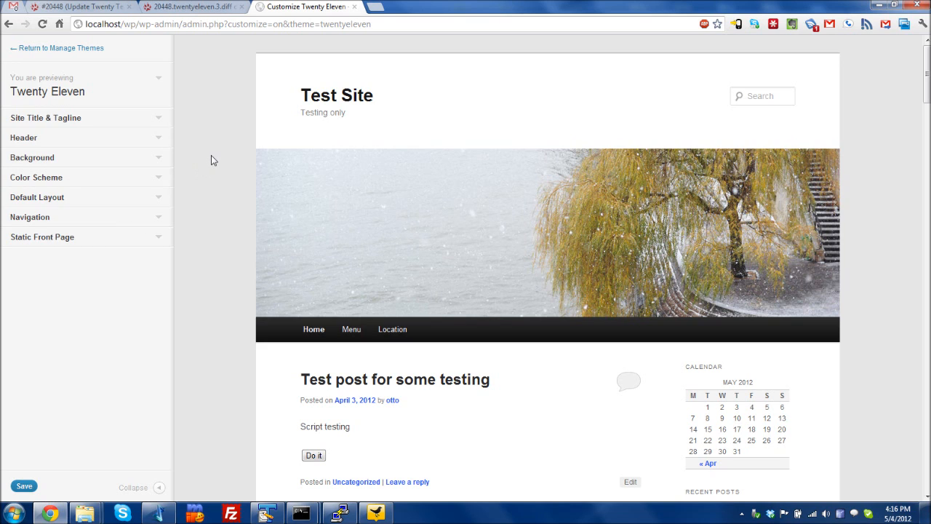
# Step: Append 'Real time' to the Site Title and 'tagline' to the Tagline under Site Title & Tagline
pyautogui.click(45, 116)
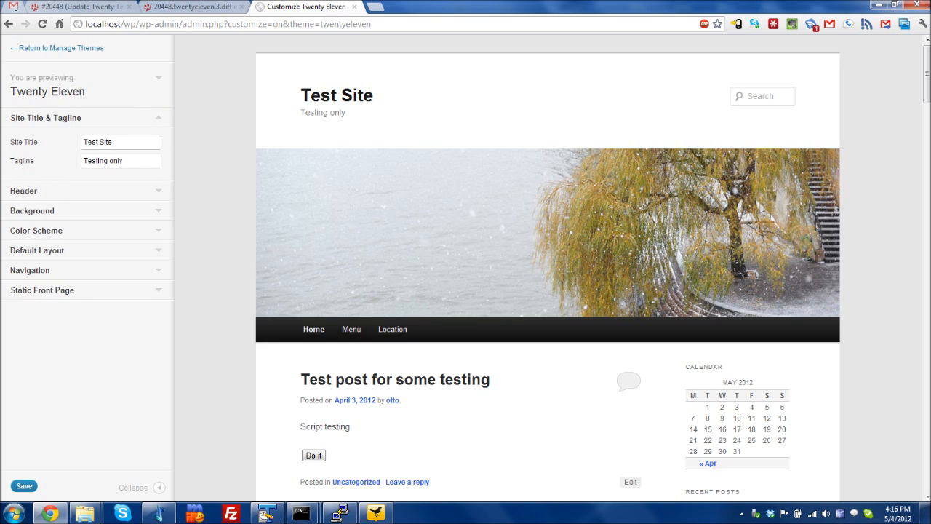
pyautogui.write('R')
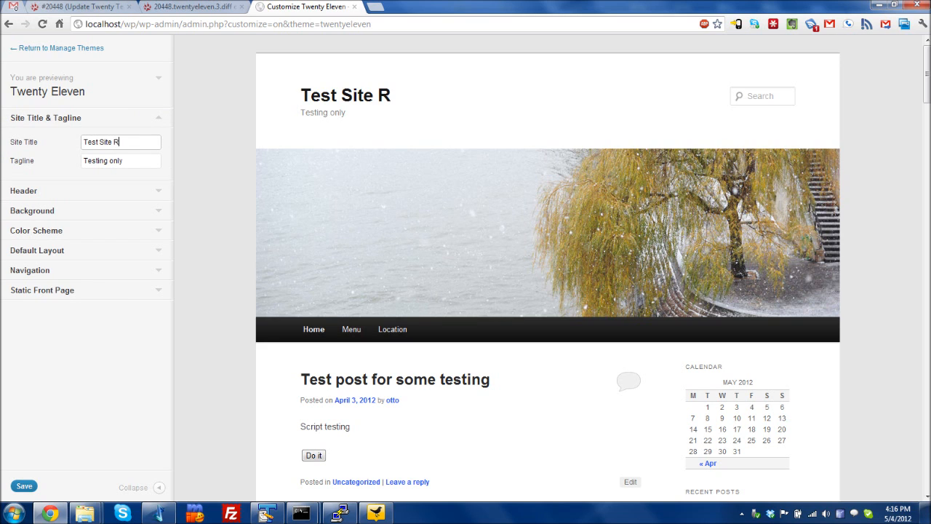
pyautogui.write('eal time')
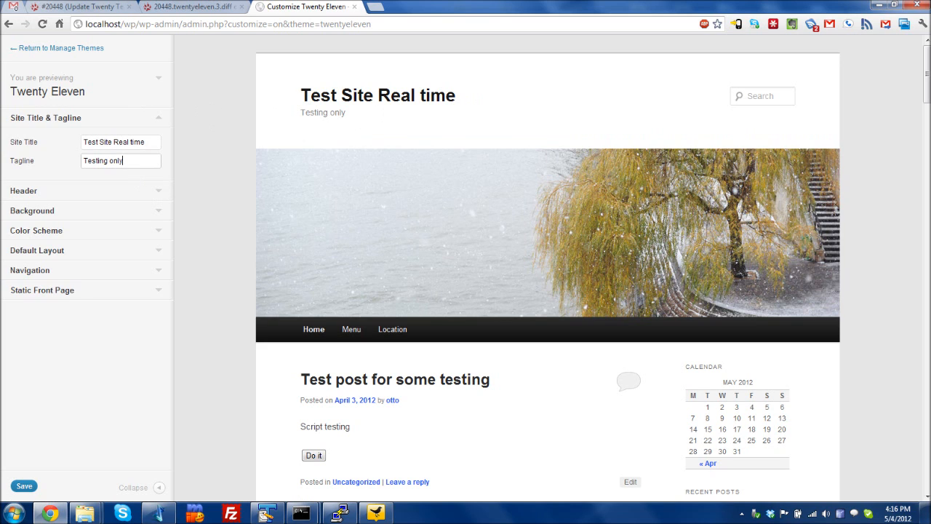
pyautogui.write('tagline')
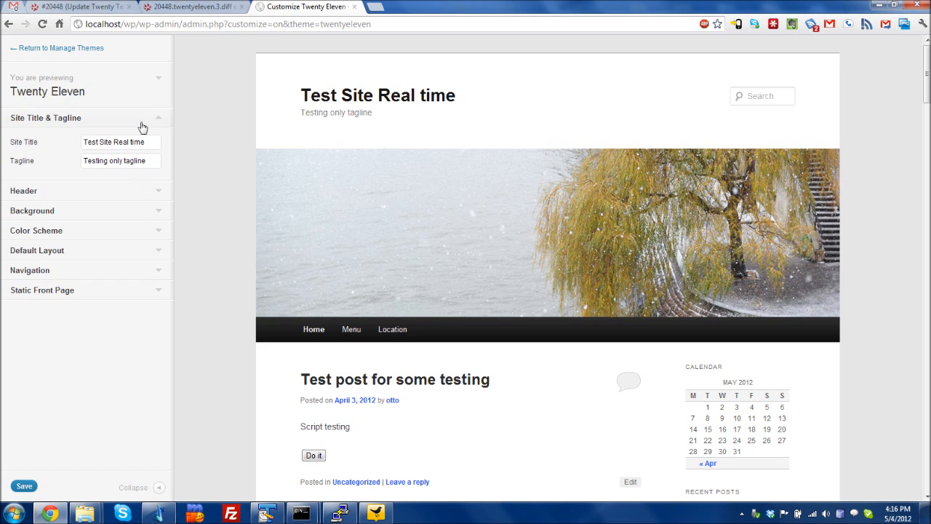
# Step: Set the header Text Color to green (#44b52e) in the Header section
pyautogui.click(84, 137)
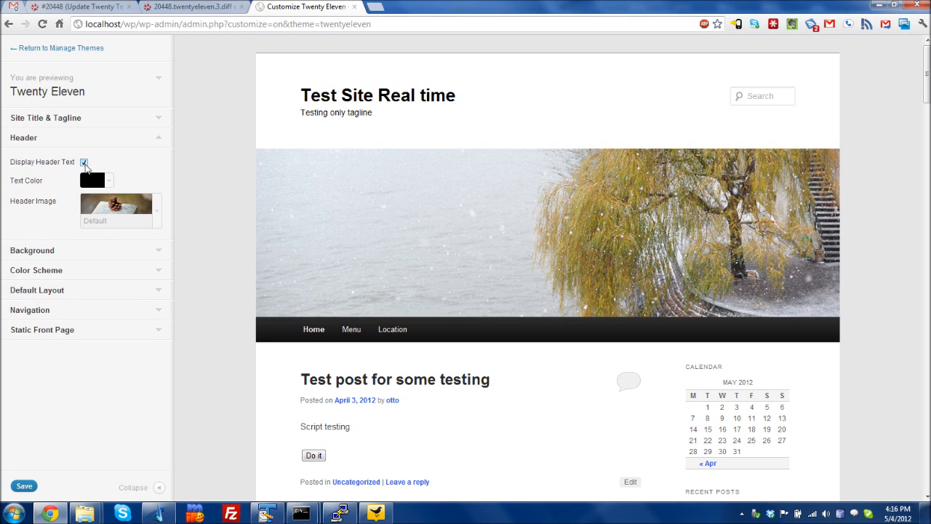
pyautogui.click(86, 181)
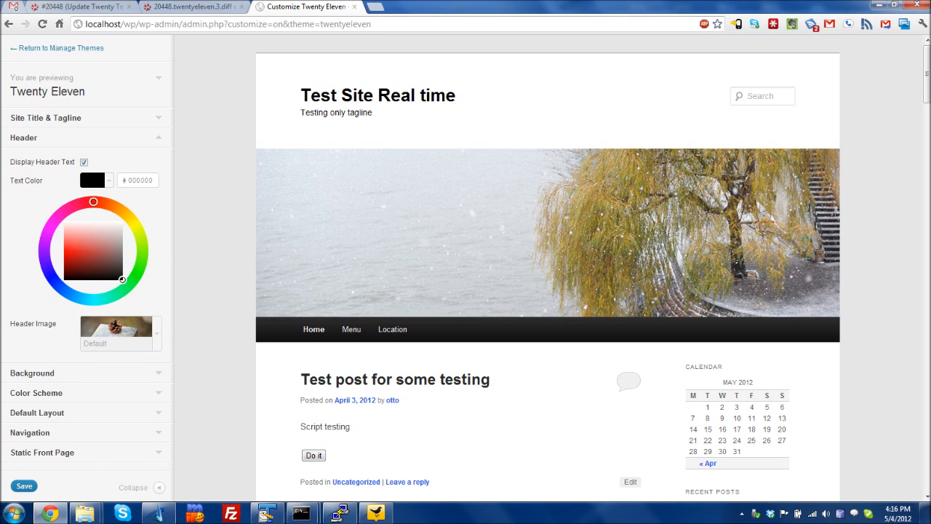
pyautogui.click(76, 247)
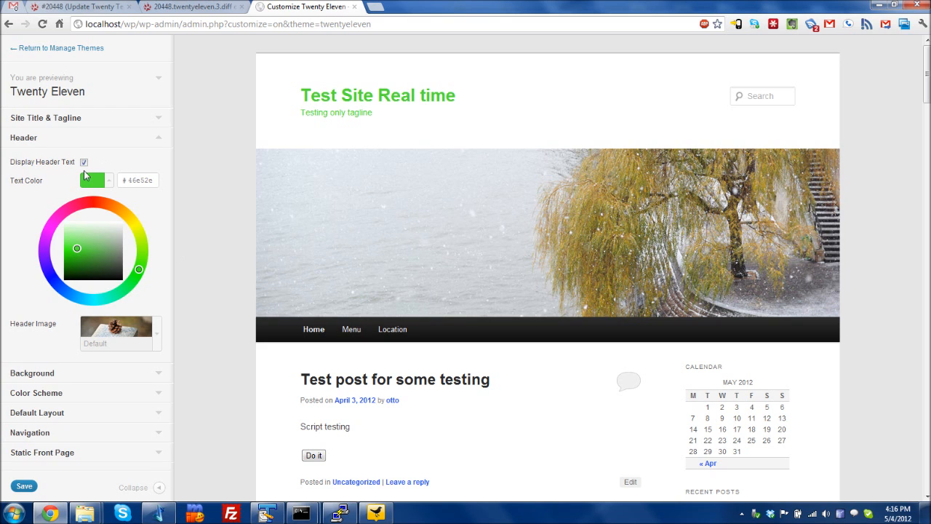
pyautogui.click(84, 161)
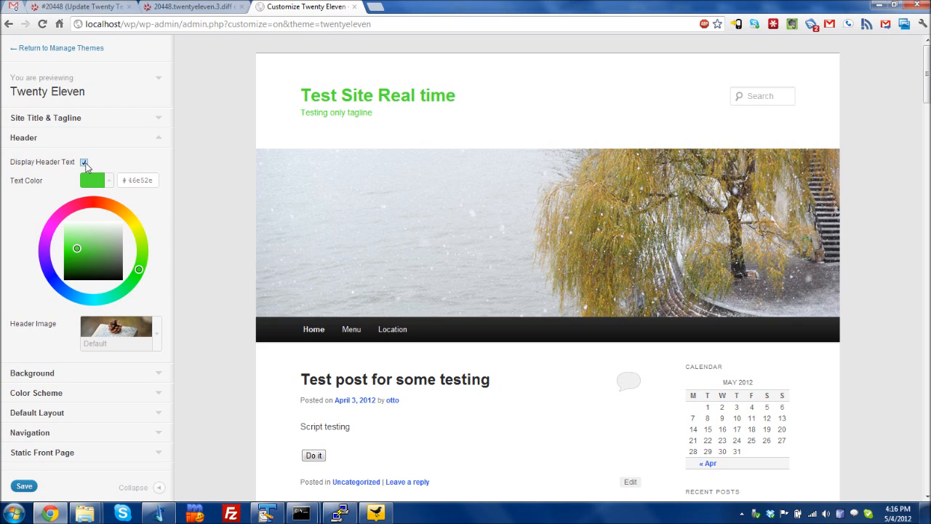
# Step: Toggle Display Header Text off and on twice, leaving it displayed, then move to Color Scheme
pyautogui.click(84, 161)
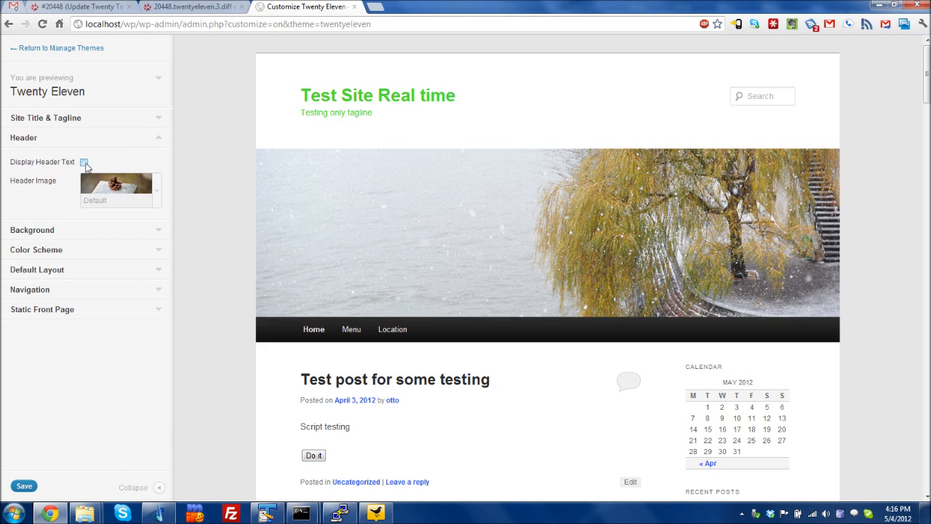
pyautogui.click(84, 161)
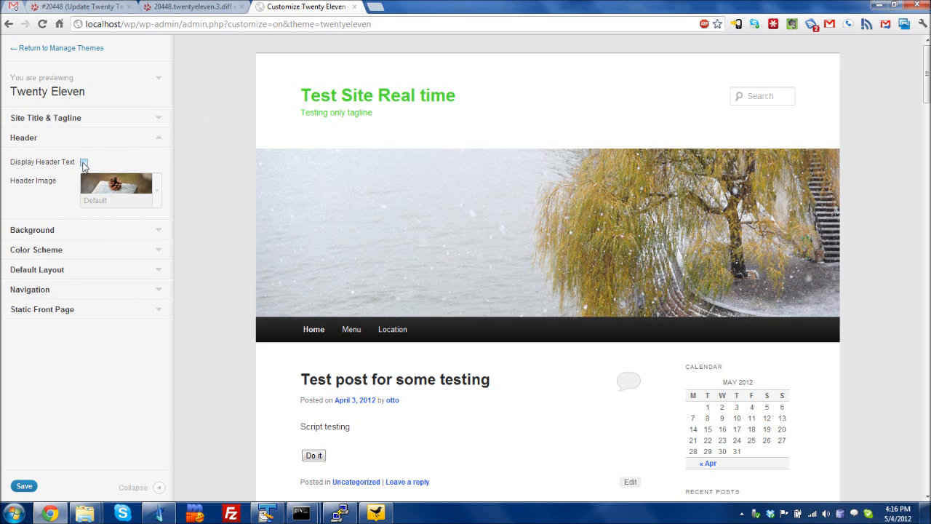
pyautogui.click(85, 162)
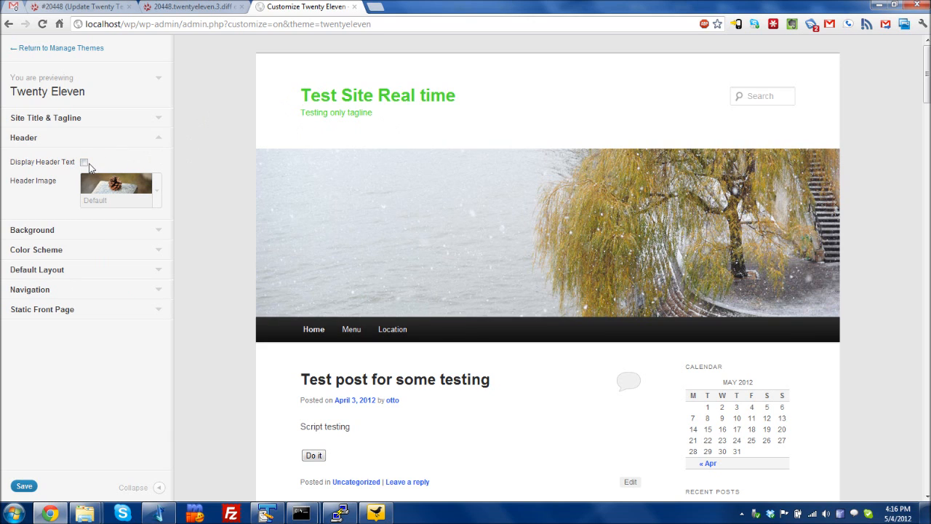
pyautogui.click(84, 161)
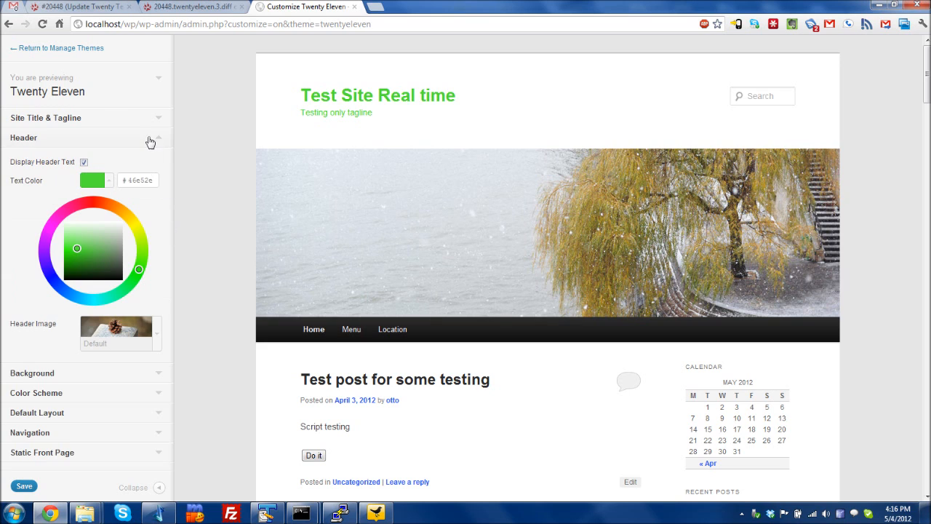
pyautogui.click(35, 177)
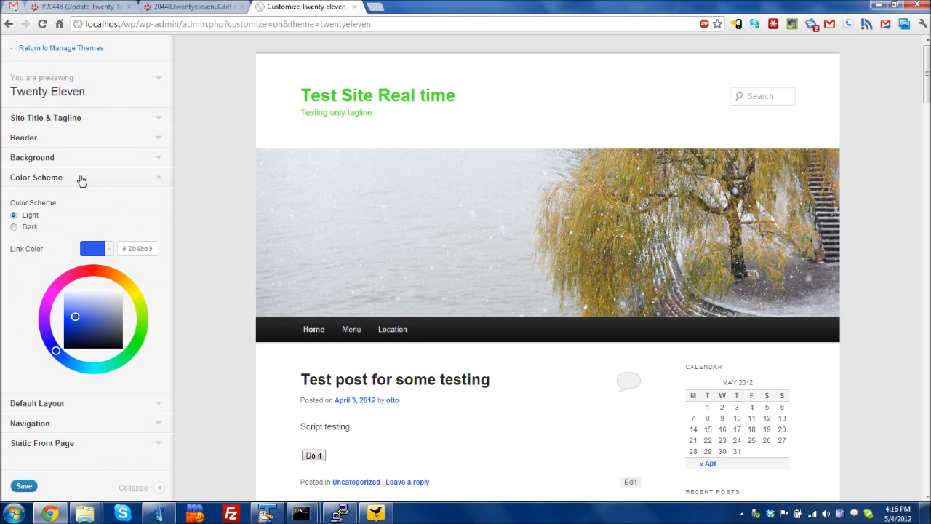
pyautogui.moveTo(367, 413)
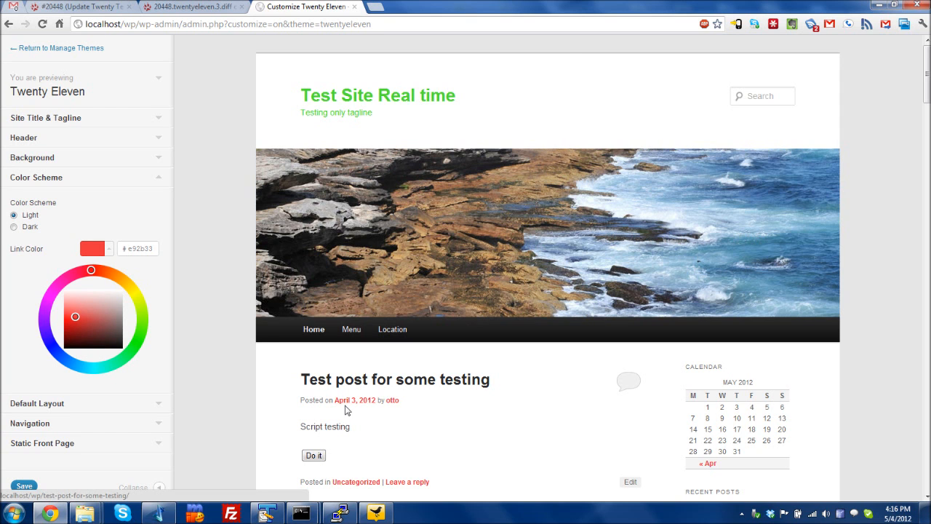
pyautogui.moveTo(173, 358)
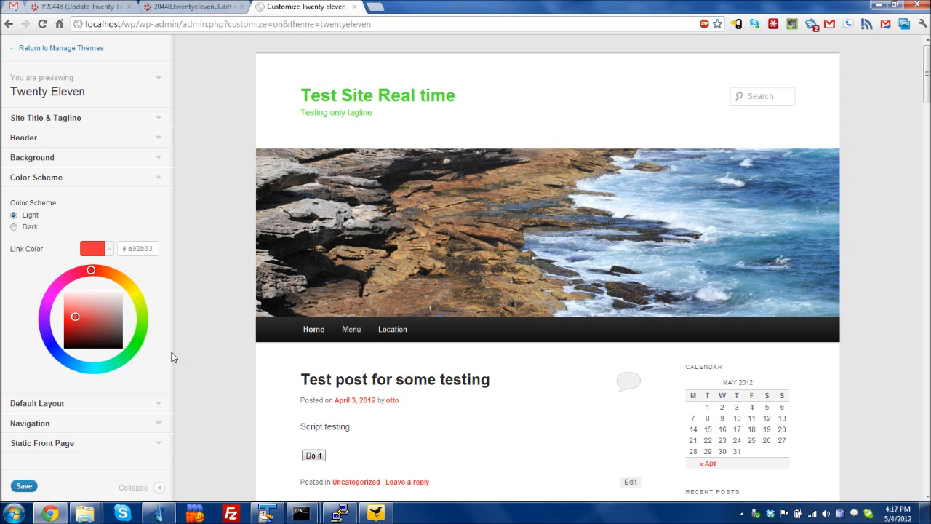
# Step: Select the Dark colour scheme, keeping the red Link Color, and collapse the section
pyautogui.click(14, 227)
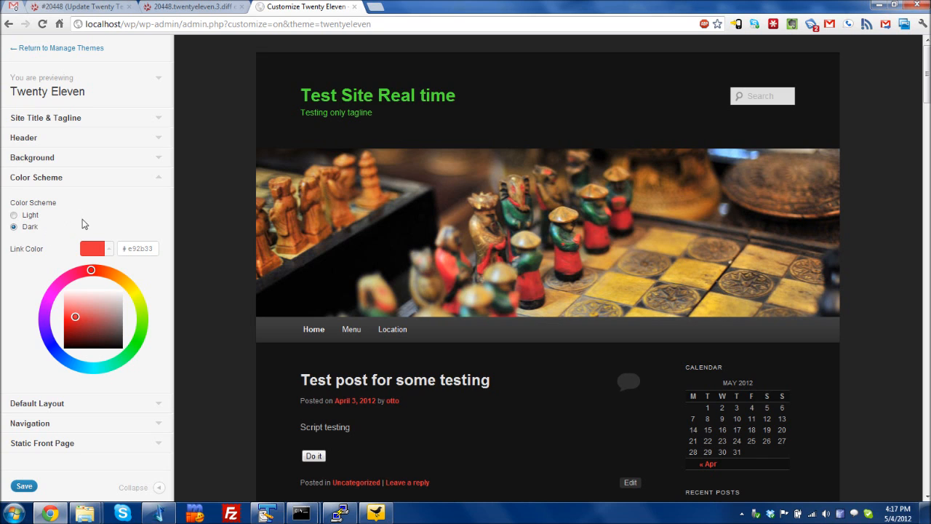
pyautogui.moveTo(97, 180)
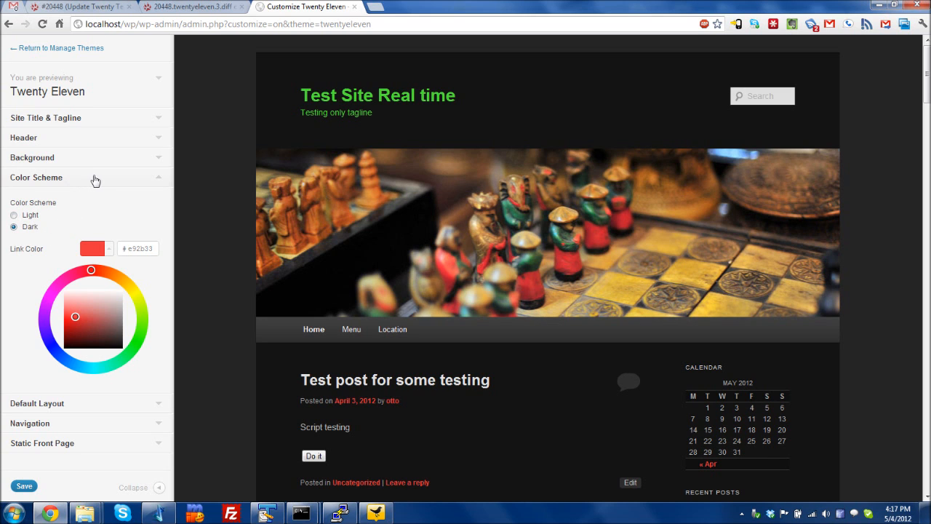
pyautogui.click(32, 158)
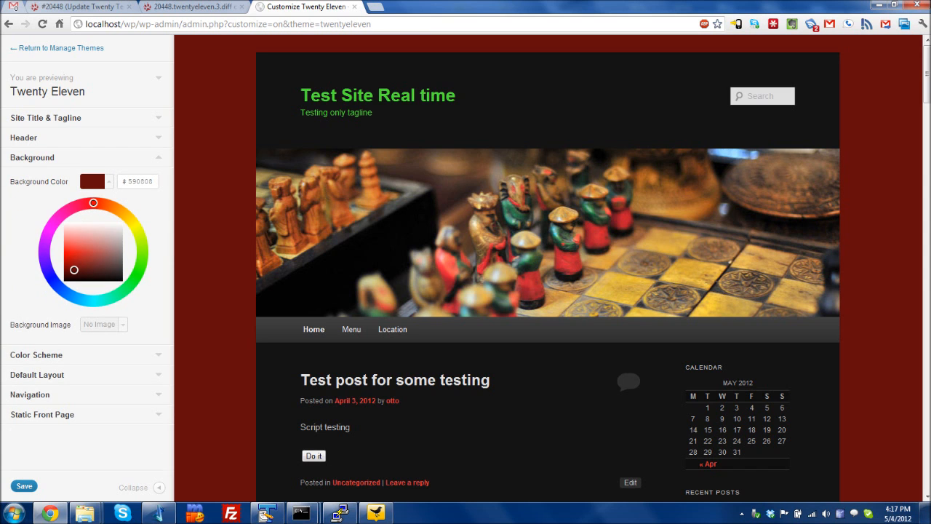
# Step: Pick a lime green Background Color on the colour wheel, passing through bright red first
pyautogui.click(79, 250)
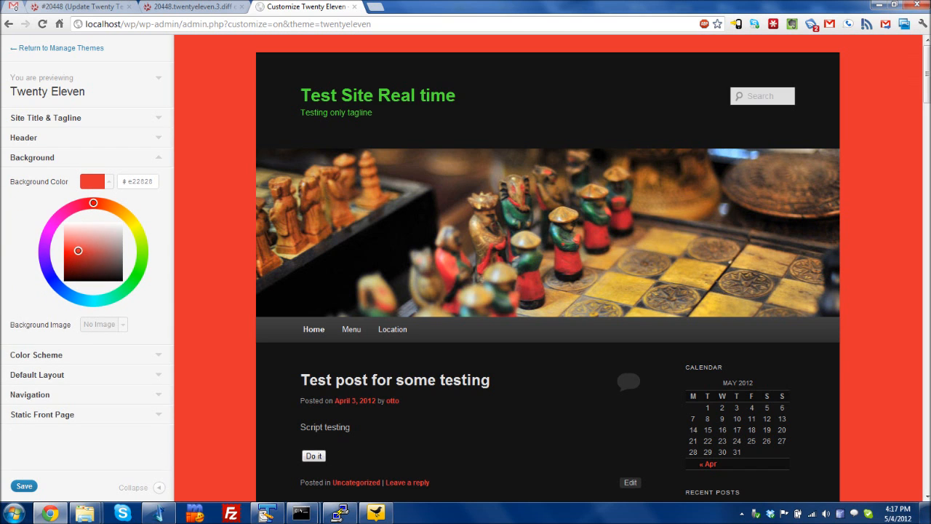
pyautogui.click(138, 234)
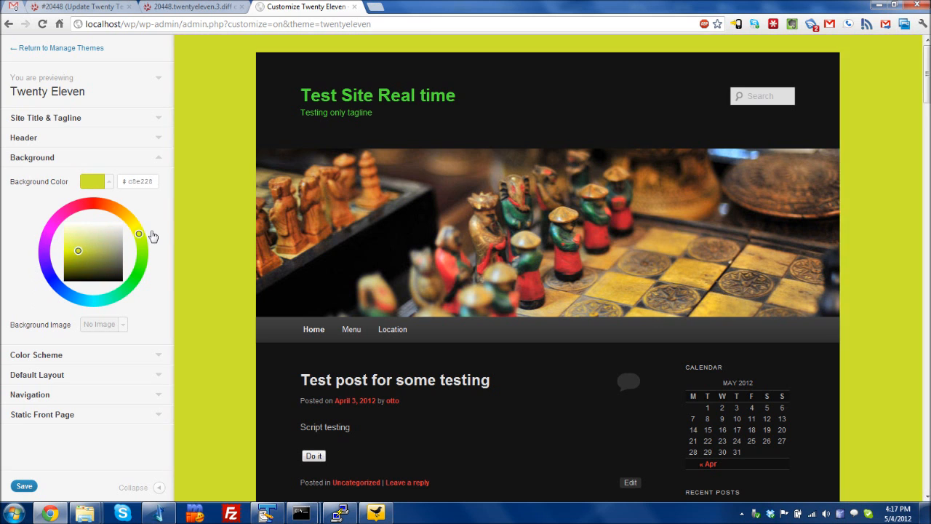
pyautogui.moveTo(138, 234); pyautogui.dragTo(140, 237)
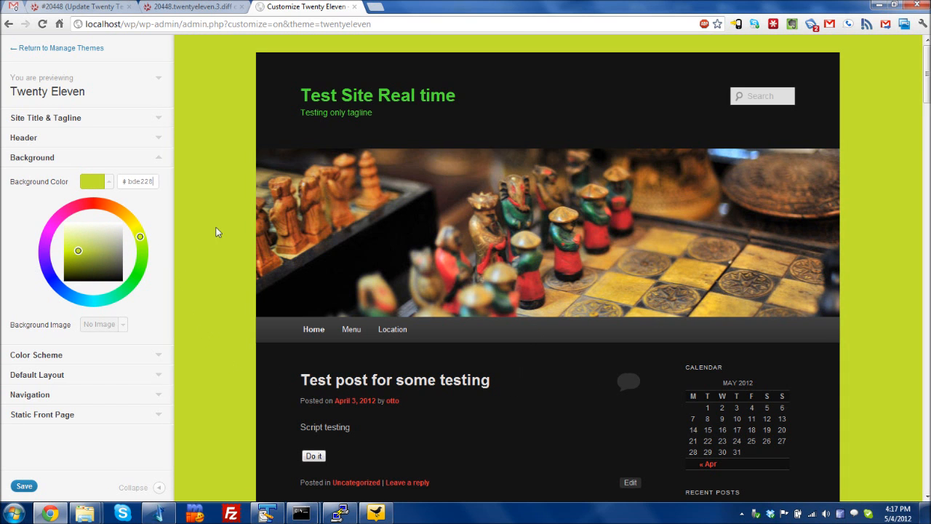
pyautogui.scroll(-3)
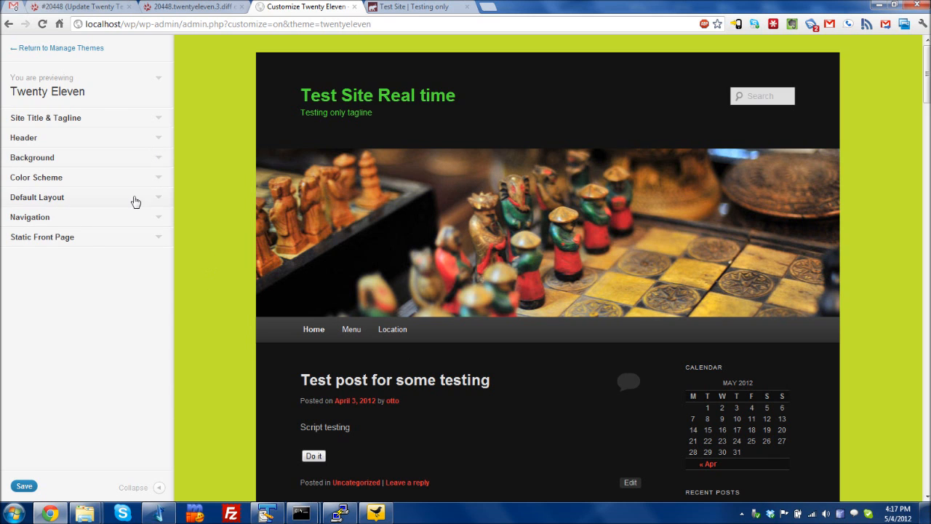
# Step: Review Default Layout and Color Scheme without changes and collapse every section
pyautogui.click(37, 198)
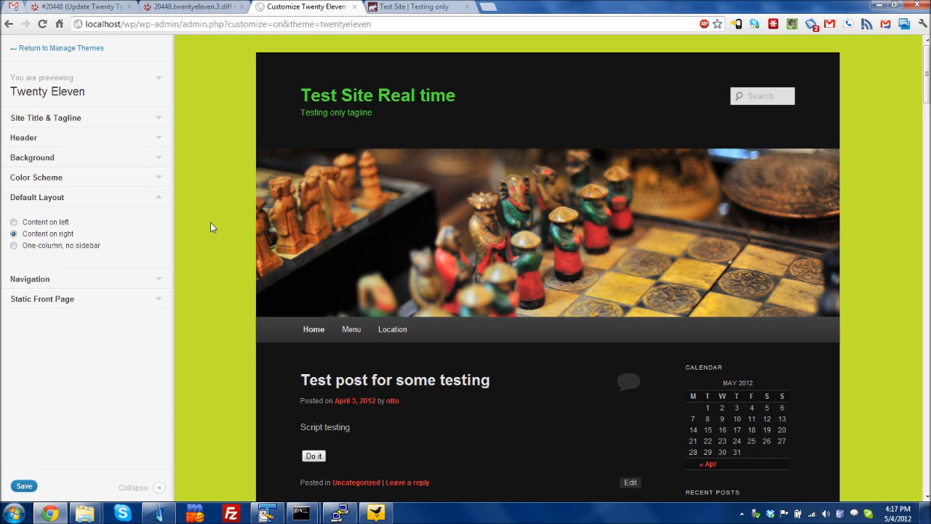
pyautogui.moveTo(174, 329)
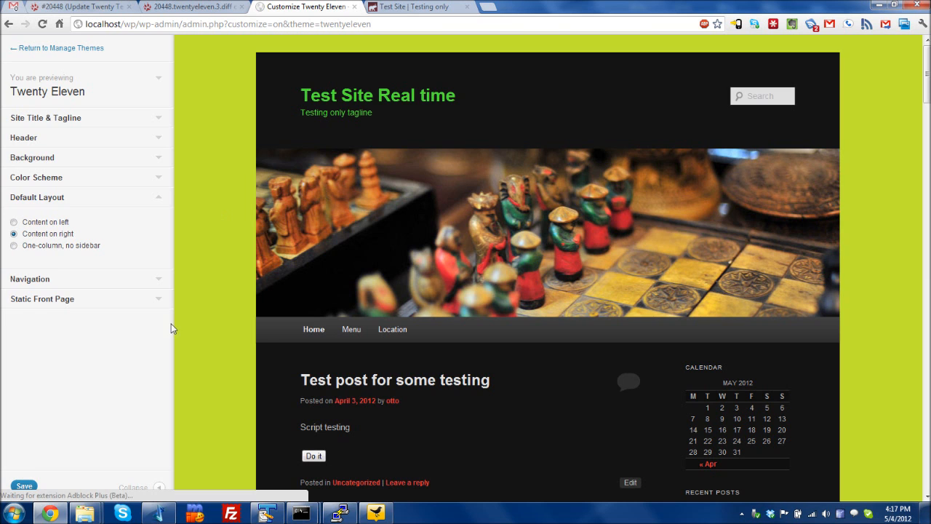
pyautogui.moveTo(510, 413)
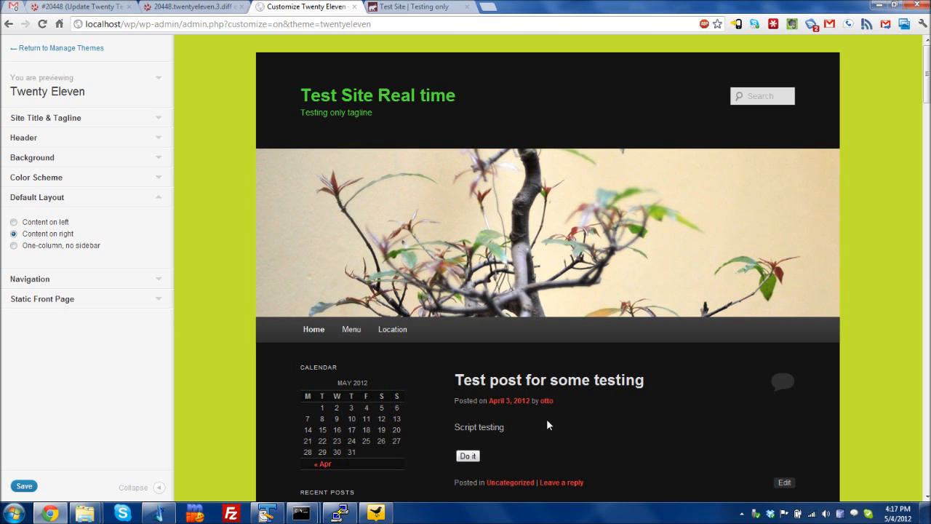
pyautogui.moveTo(524, 425)
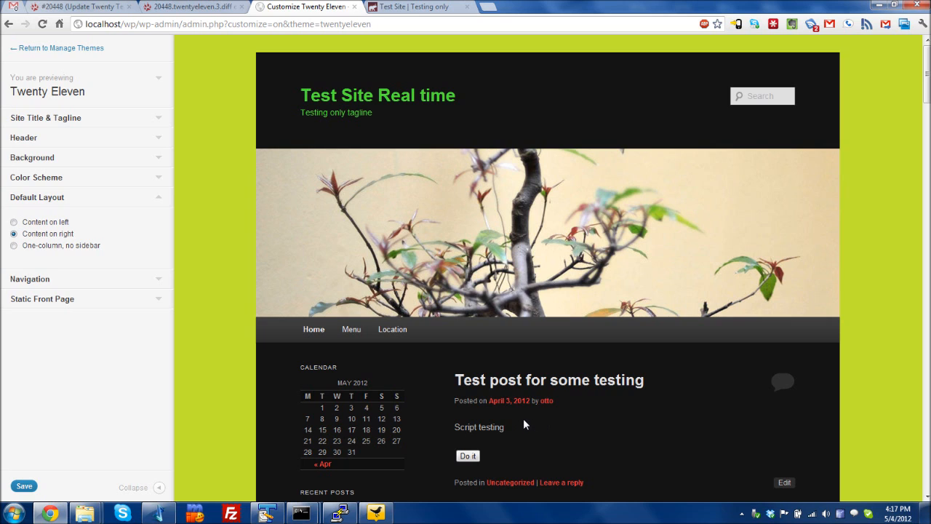
pyautogui.moveTo(520, 425)
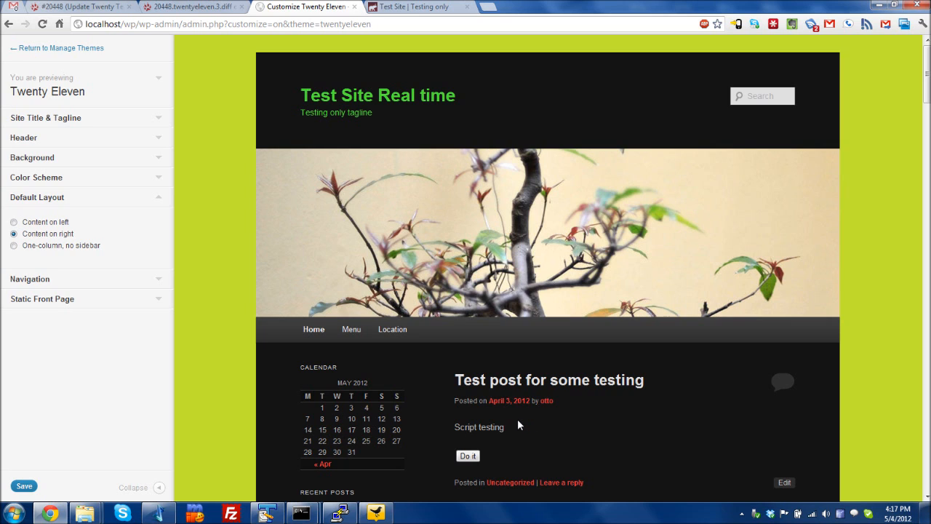
pyautogui.moveTo(226, 354)
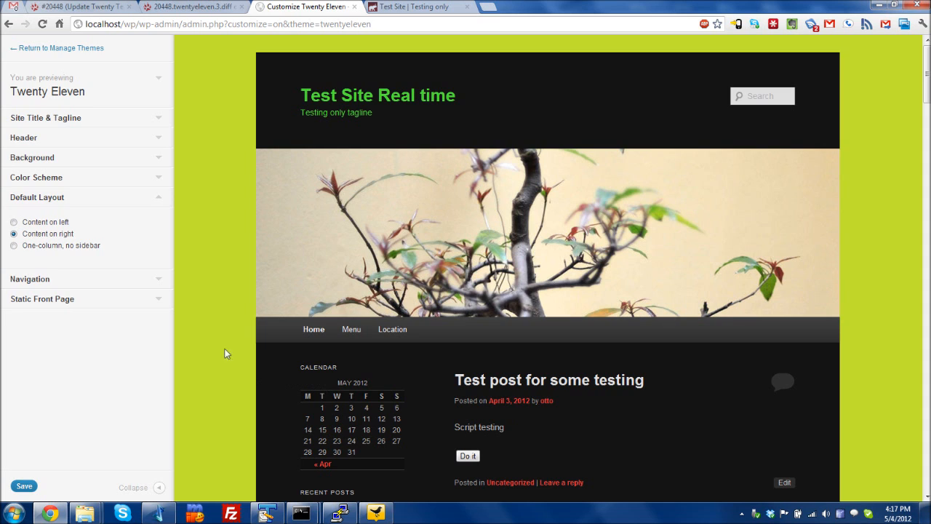
pyautogui.moveTo(172, 231)
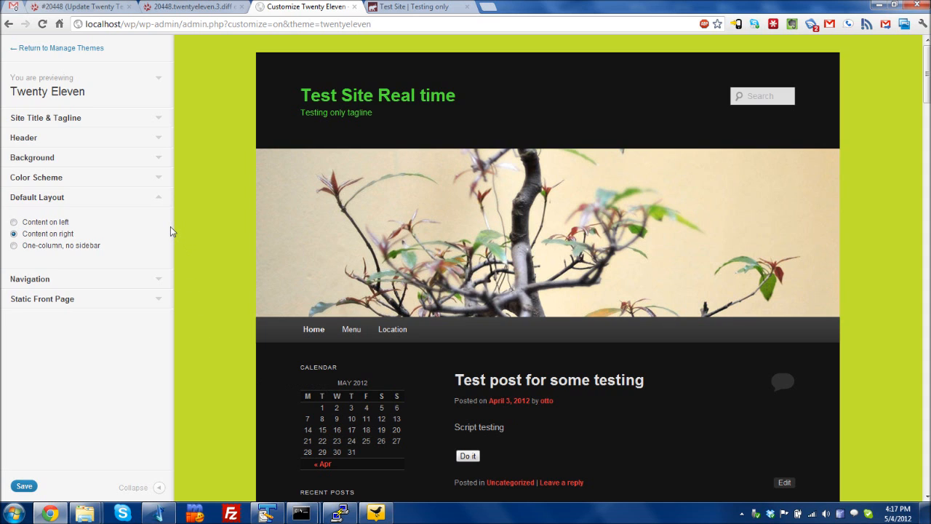
pyautogui.moveTo(143, 186)
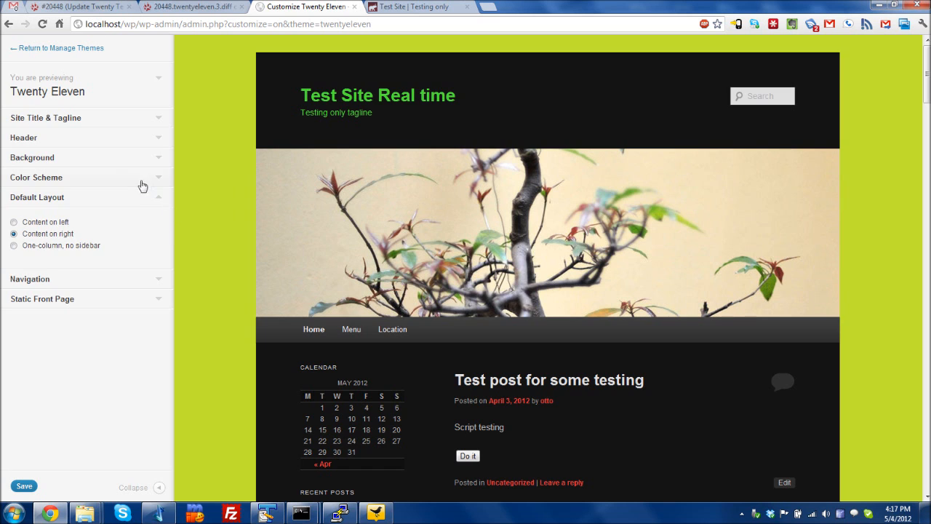
pyautogui.click(36, 178)
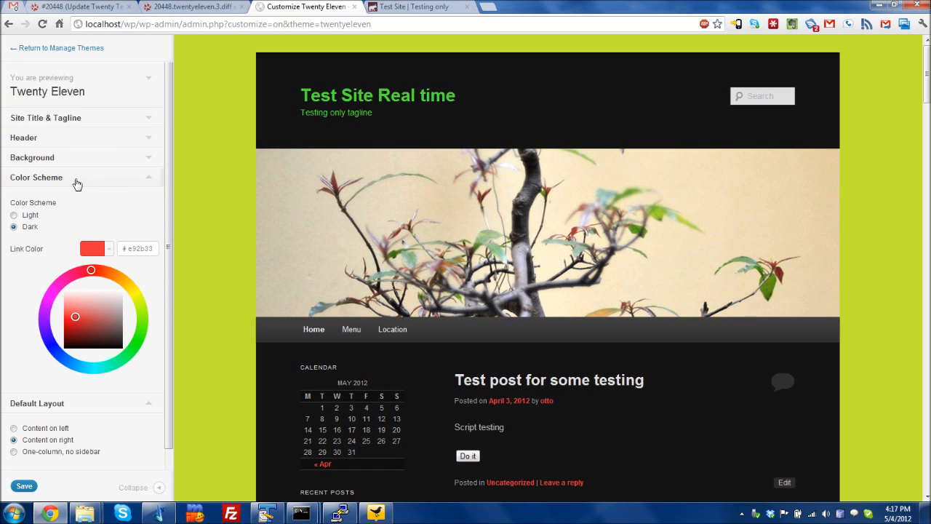
pyautogui.click(35, 178)
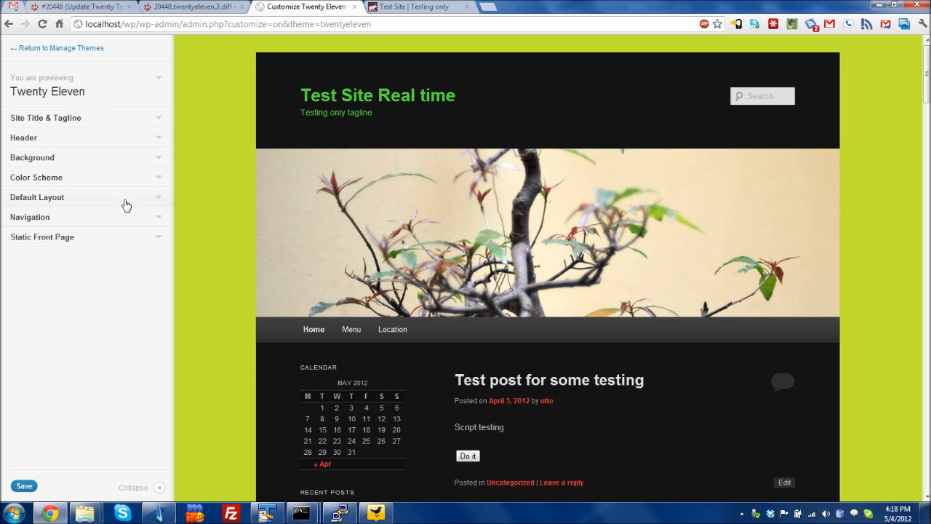
pyautogui.moveTo(210, 244)
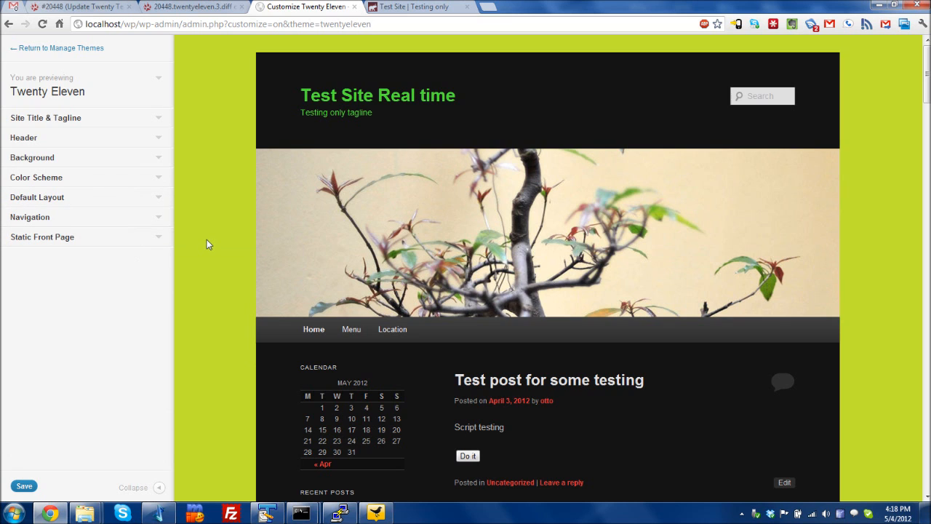